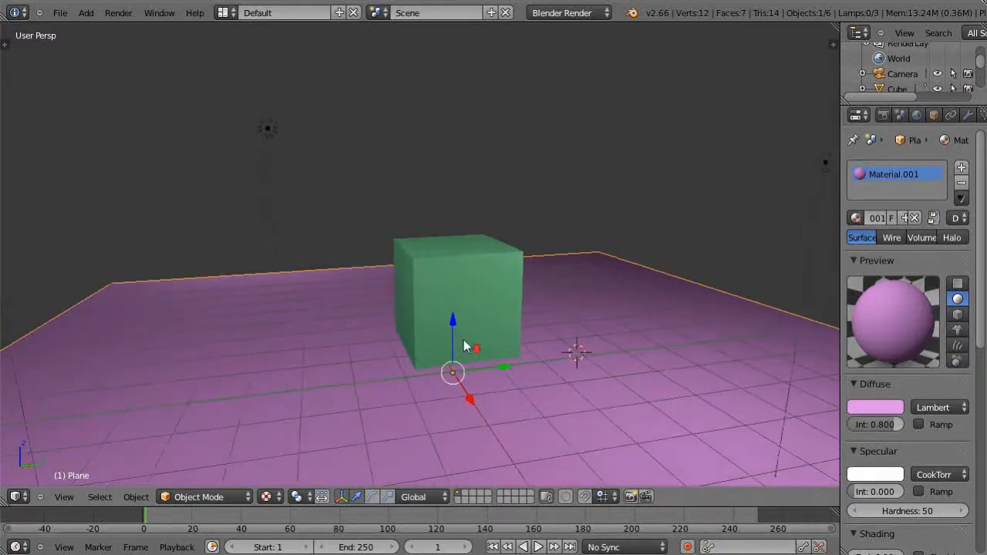
- Select the green cube in the viewport instead of the pink ground plane
{"action": "left_click", "coordinate": [460, 301]}
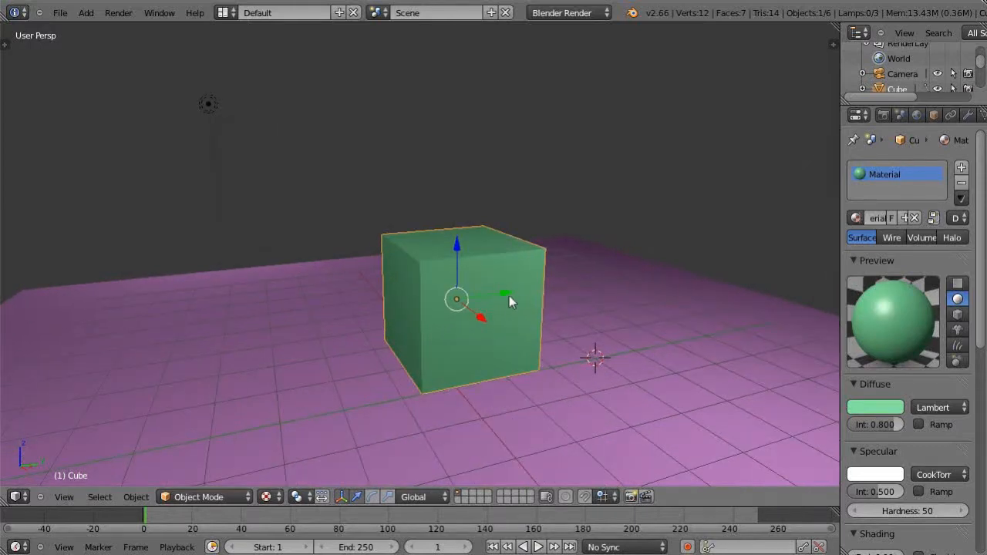
- Enter Edit Mode, select all geometry and subdivide the cube once via the Specials menu
{"action": "key", "text": "Tab"}
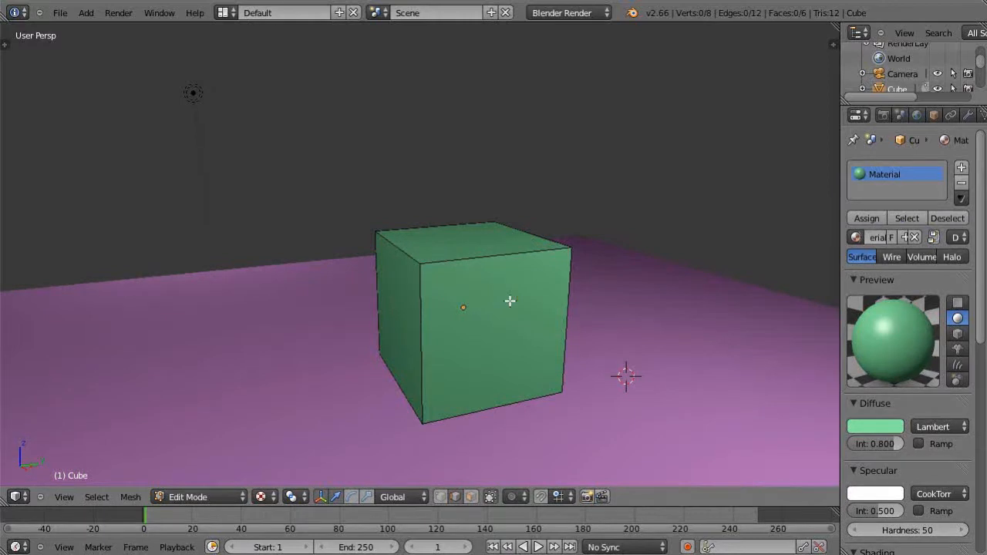
{"action": "key", "text": "w"}
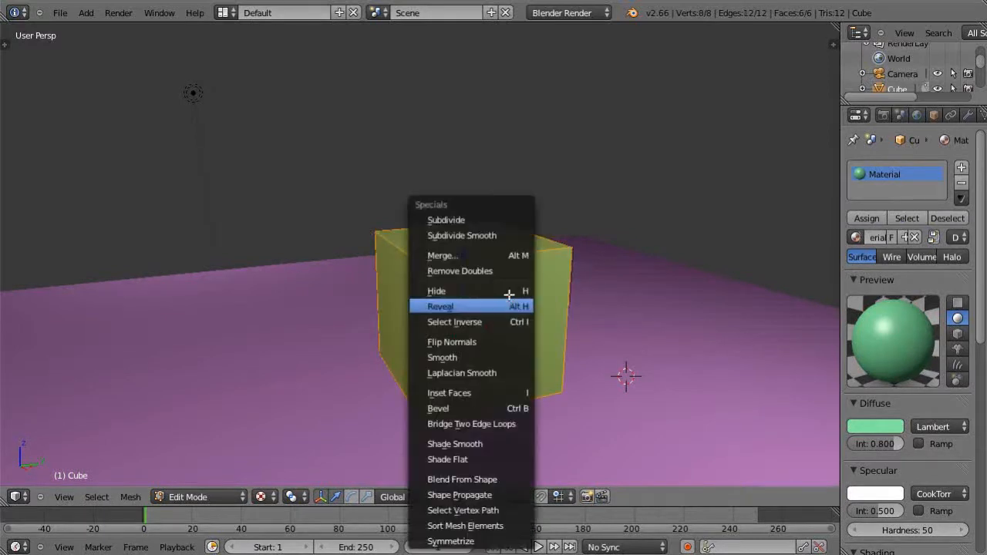
{"action": "left_click", "coordinate": [446, 219]}
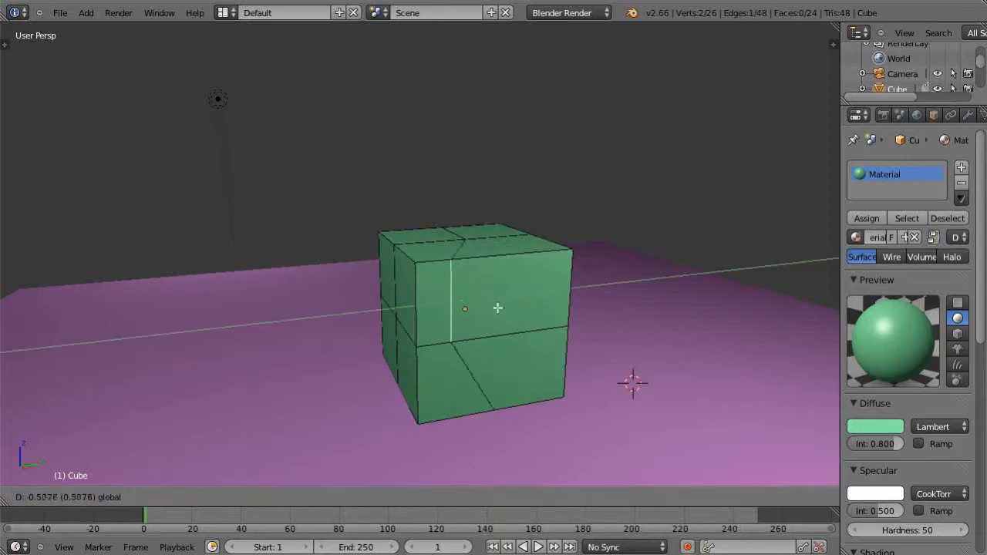
- Slide a selected edge along its neighbouring faces with GG edge slide to preview positions
{"action": "key", "text": "Tab"}
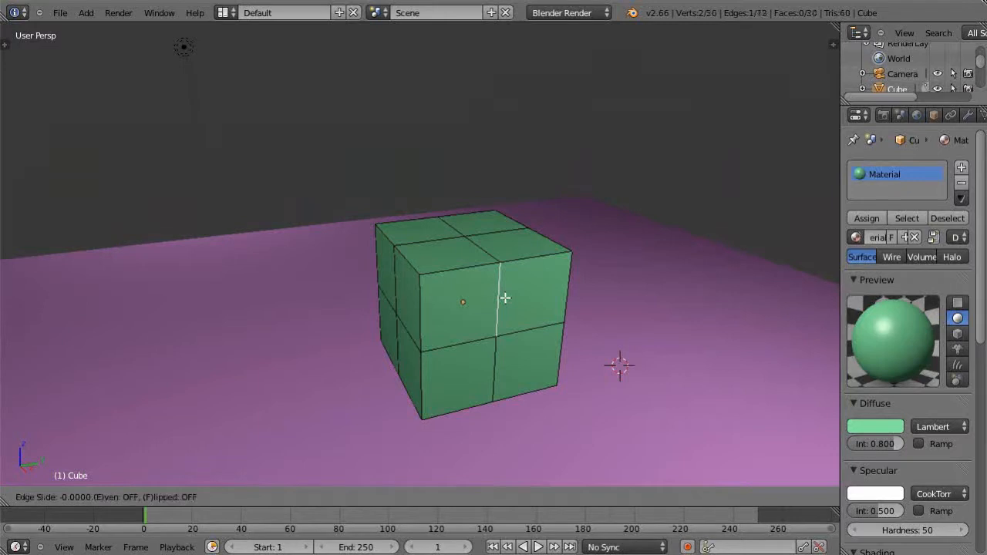
{"action": "mouse_move", "coordinate": [552, 296]}
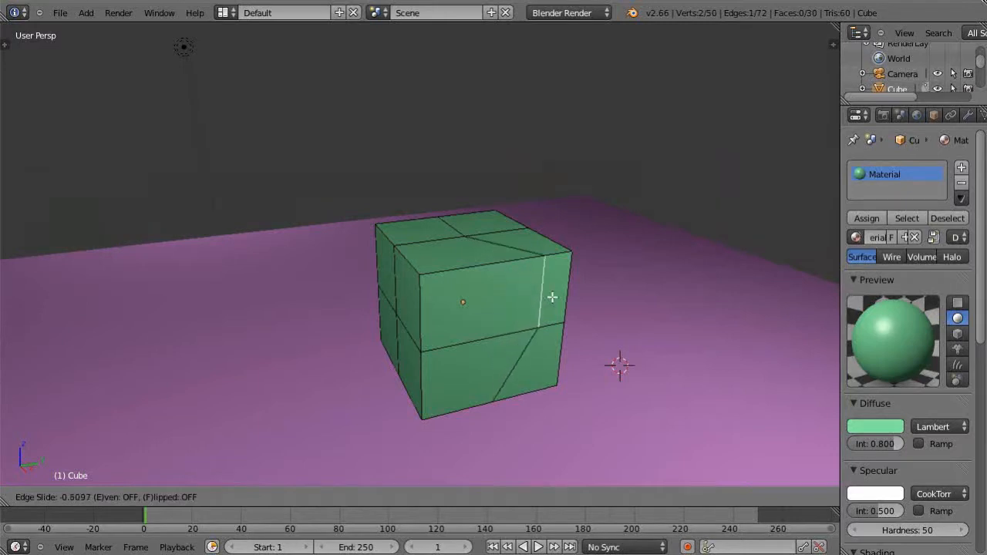
{"action": "mouse_move", "coordinate": [498, 314]}
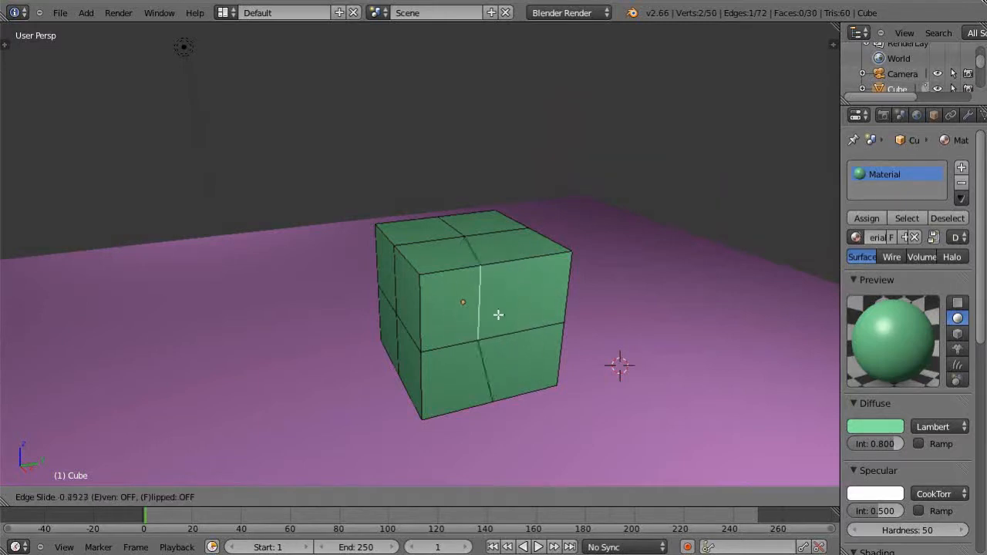
{"action": "mouse_move", "coordinate": [552, 318]}
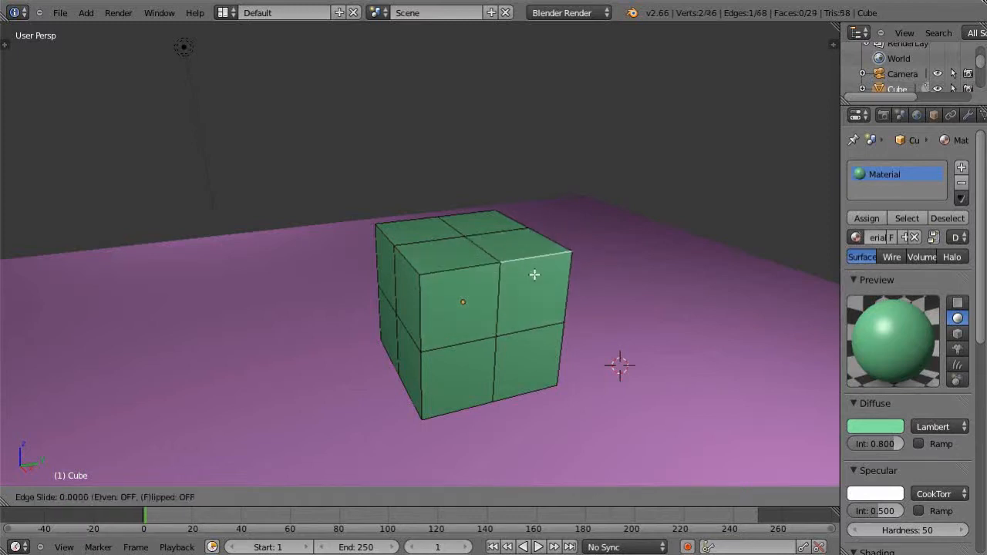
{"action": "mouse_move", "coordinate": [524, 263]}
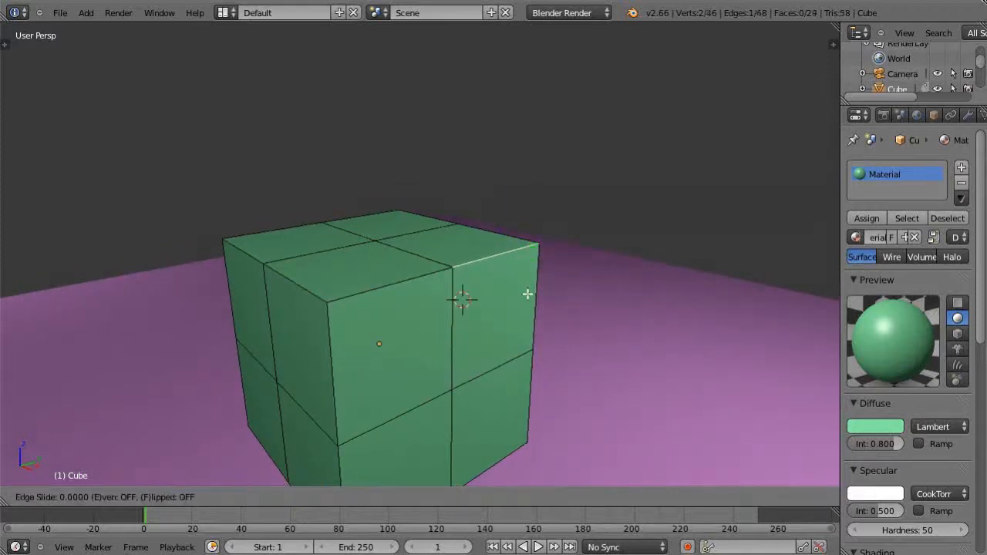
{"action": "mouse_move", "coordinate": [536, 315]}
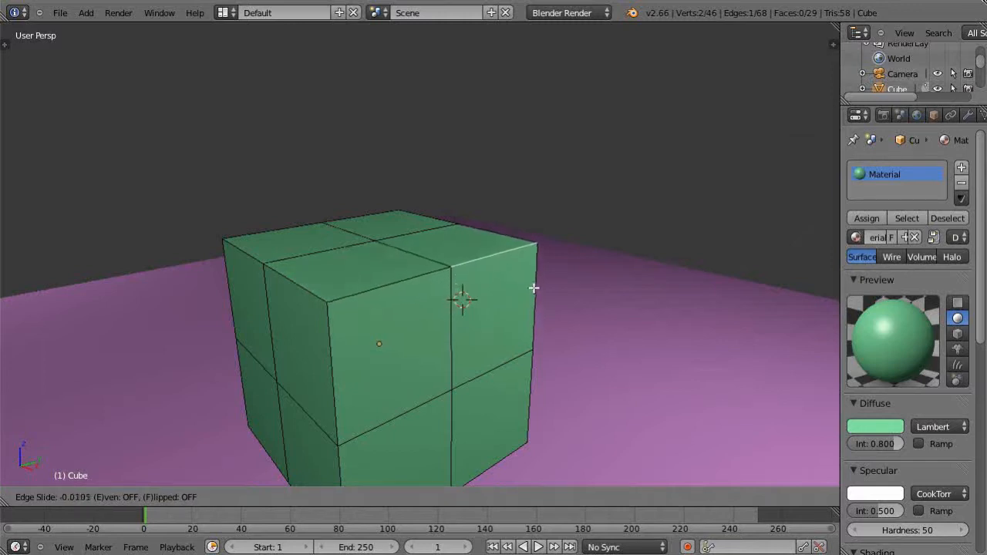
{"action": "mouse_move", "coordinate": [527, 315]}
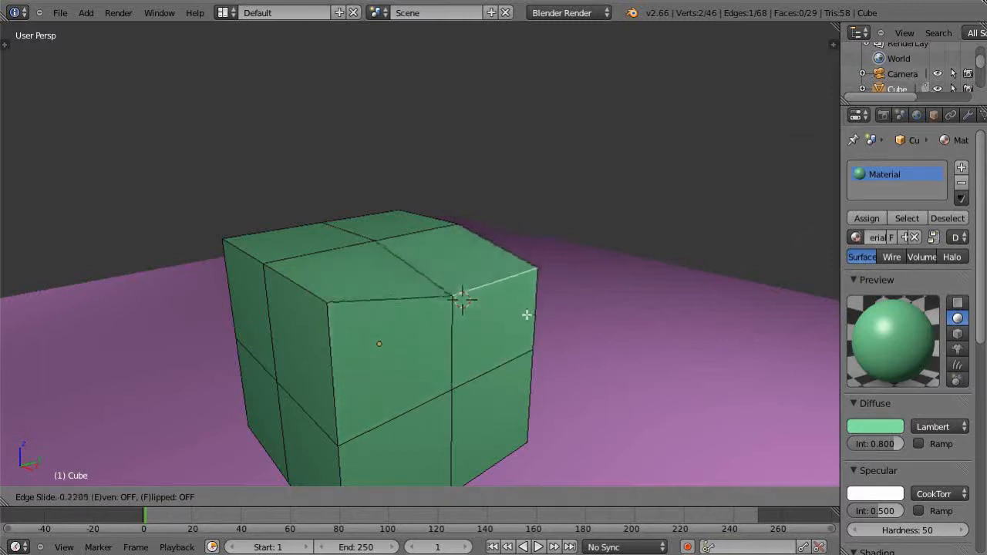
{"action": "mouse_move", "coordinate": [515, 319]}
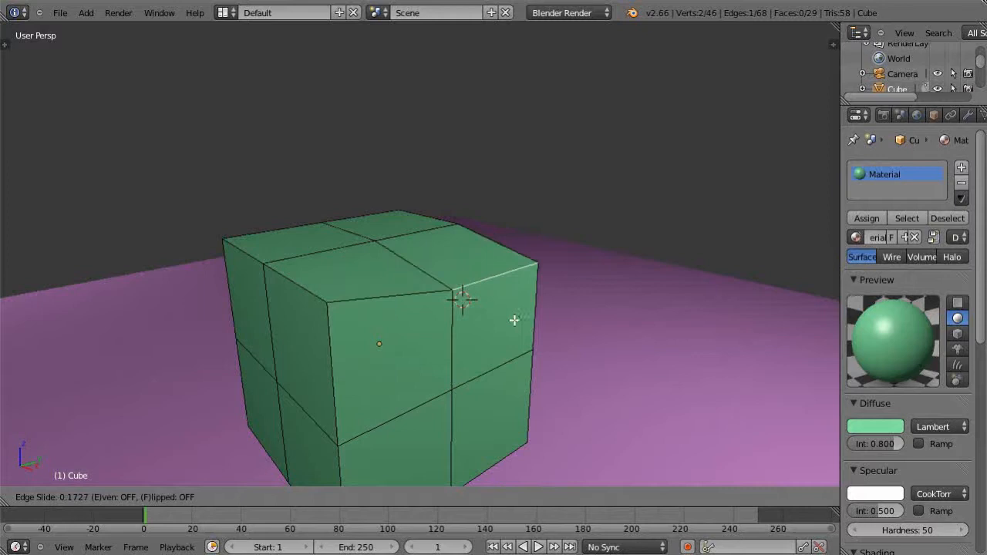
{"action": "mouse_move", "coordinate": [462, 301]}
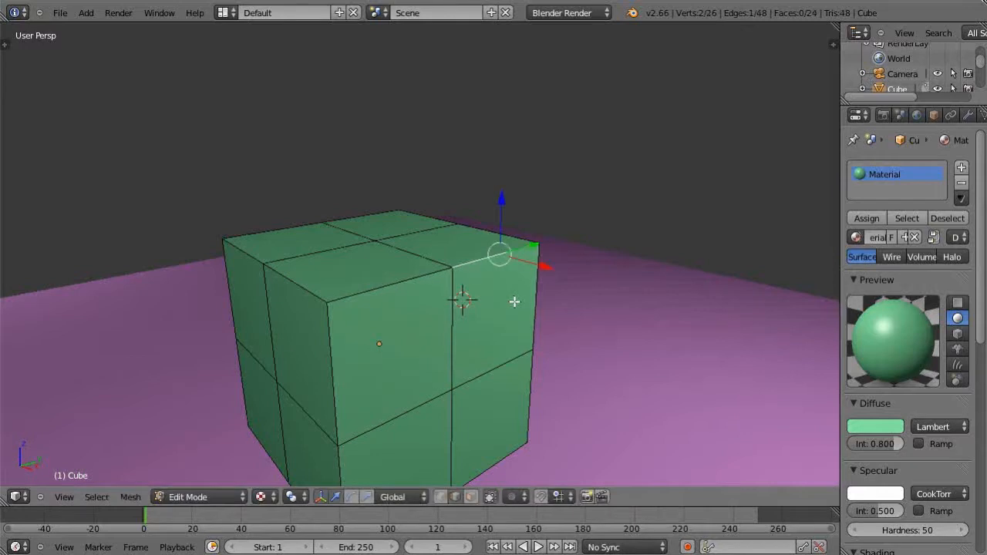
{"action": "mouse_move", "coordinate": [413, 277]}
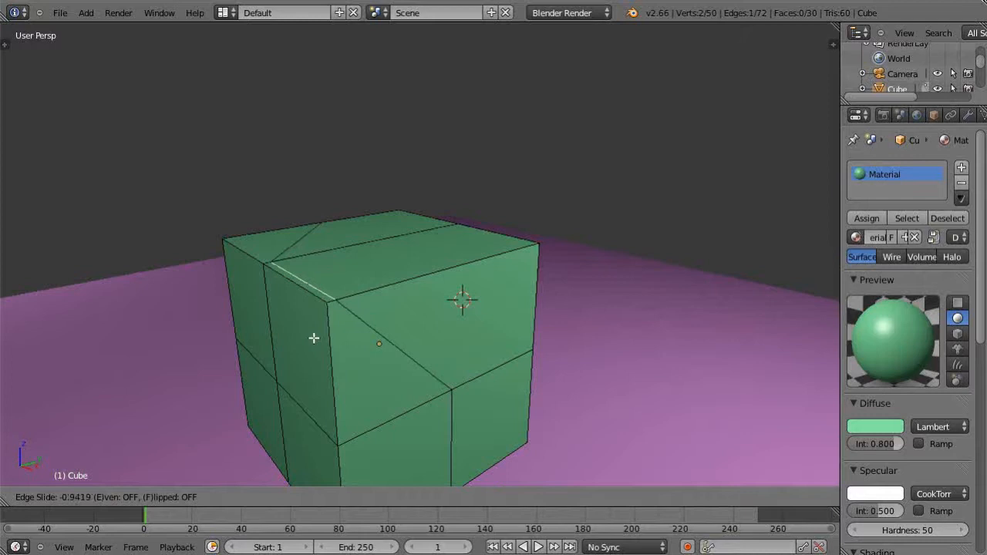
{"action": "mouse_move", "coordinate": [302, 355]}
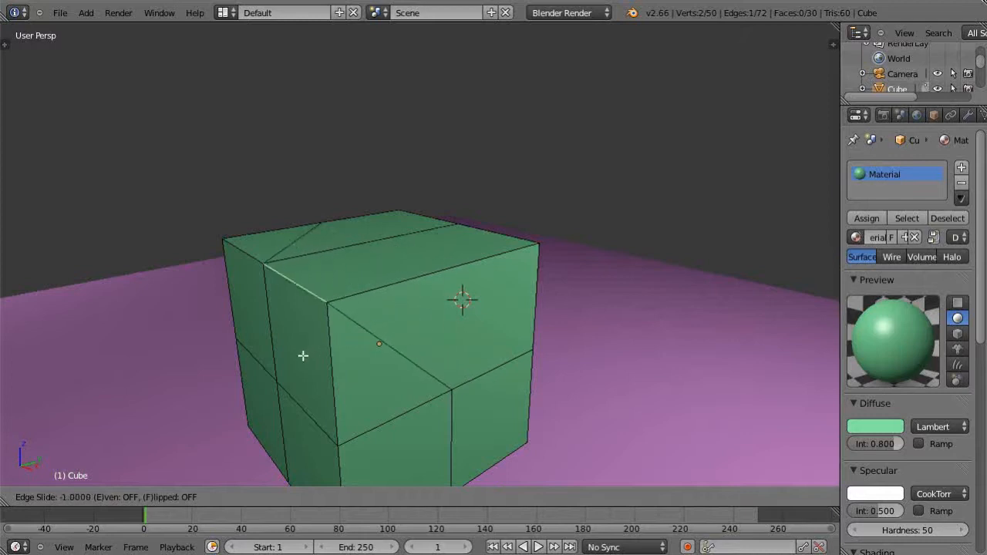
{"action": "mouse_move", "coordinate": [293, 351]}
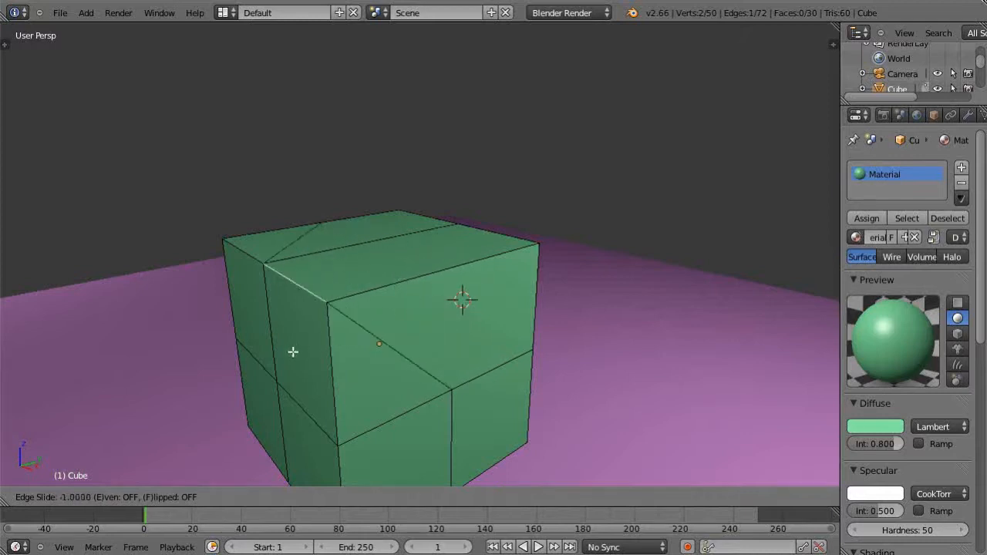
{"action": "mouse_move", "coordinate": [555, 259]}
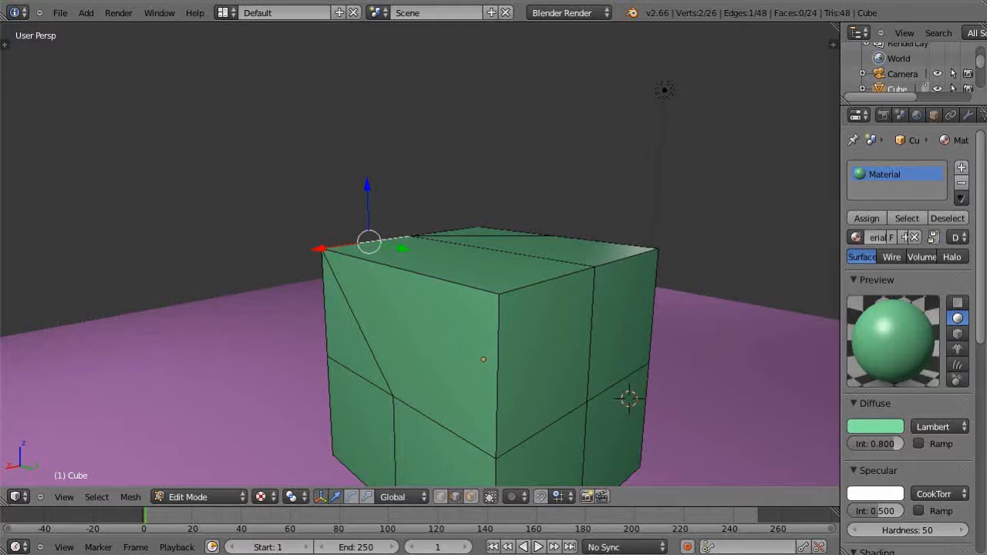
{"action": "mouse_move", "coordinate": [399, 347]}
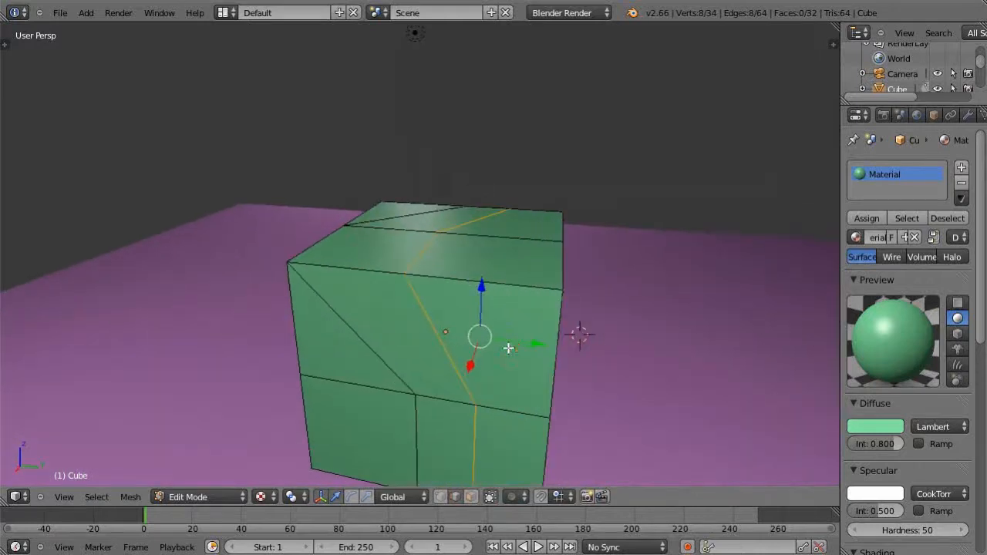
{"action": "mouse_move", "coordinate": [557, 256]}
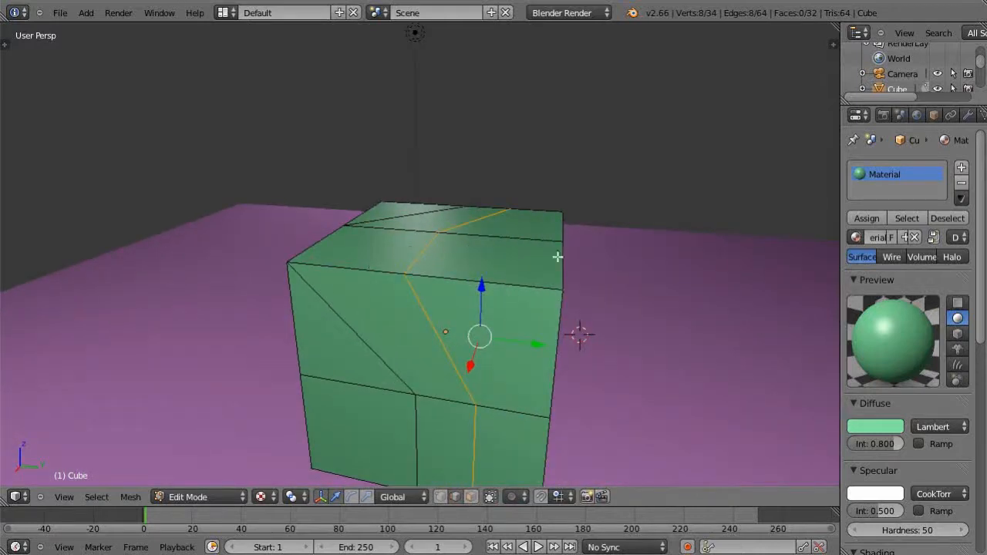
{"action": "mouse_move", "coordinate": [472, 414]}
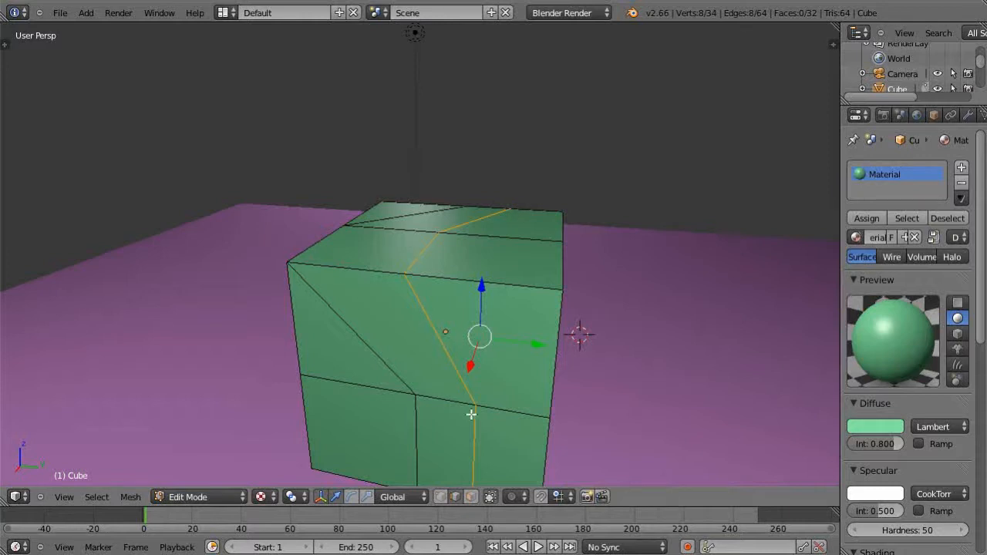
{"action": "mouse_move", "coordinate": [521, 333]}
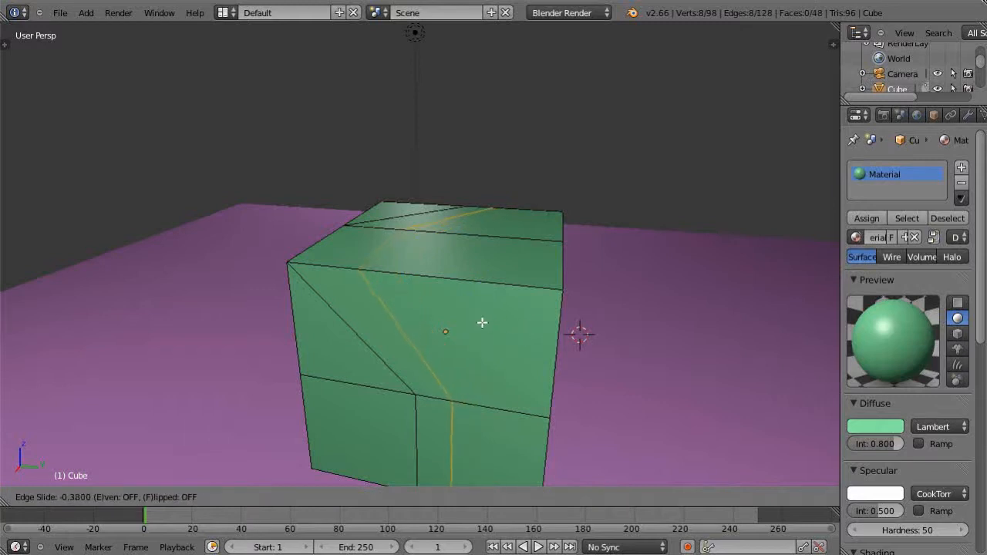
{"action": "mouse_move", "coordinate": [432, 306]}
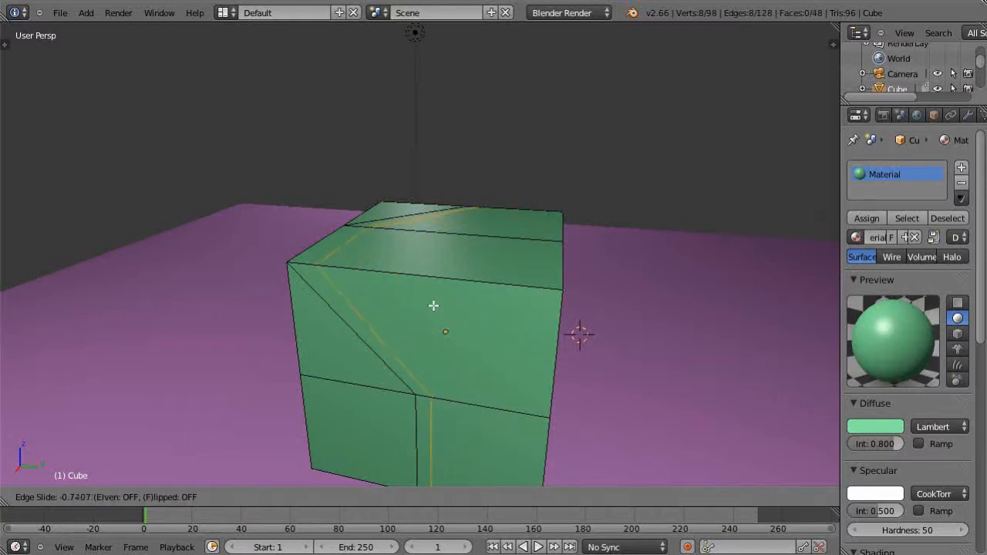
{"action": "mouse_move", "coordinate": [409, 296]}
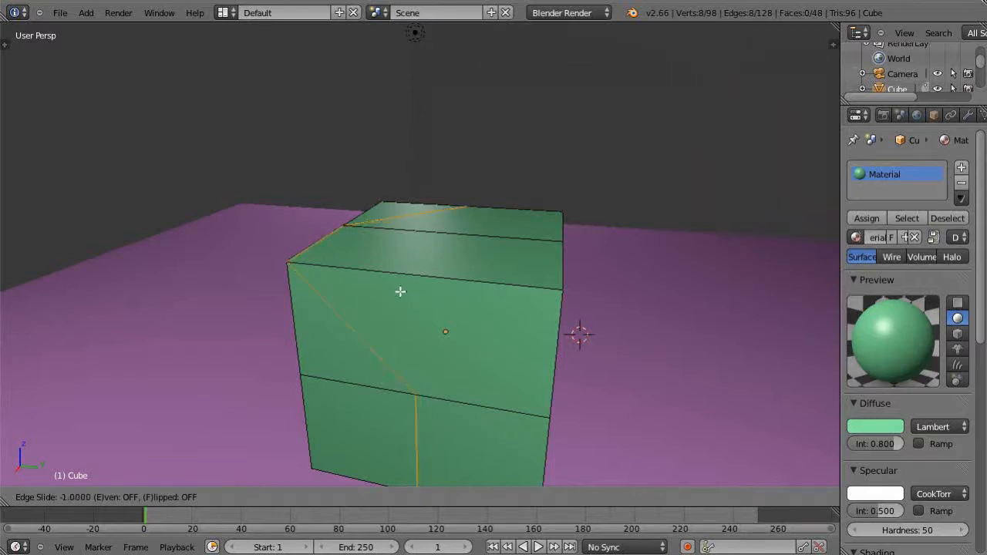
{"action": "mouse_move", "coordinate": [589, 358]}
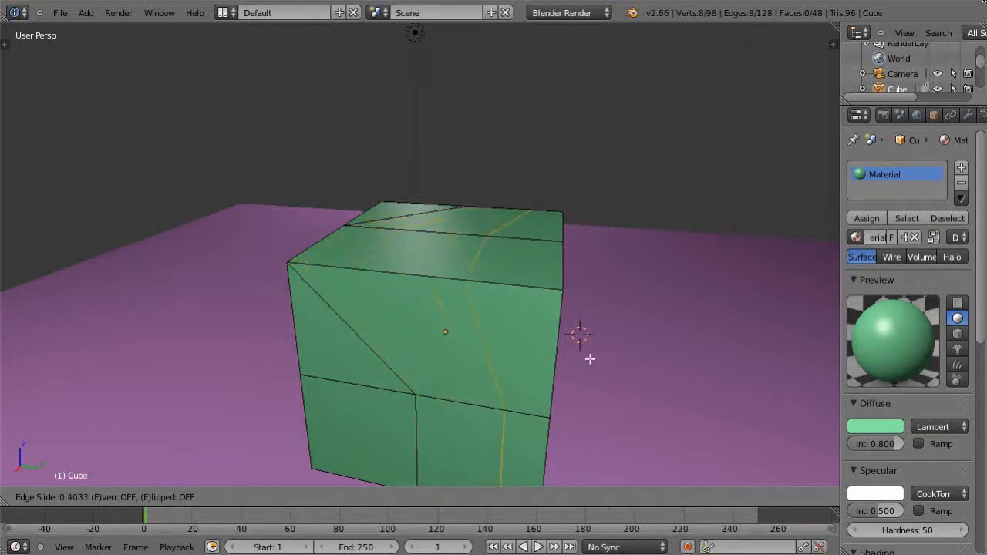
{"action": "mouse_move", "coordinate": [541, 352]}
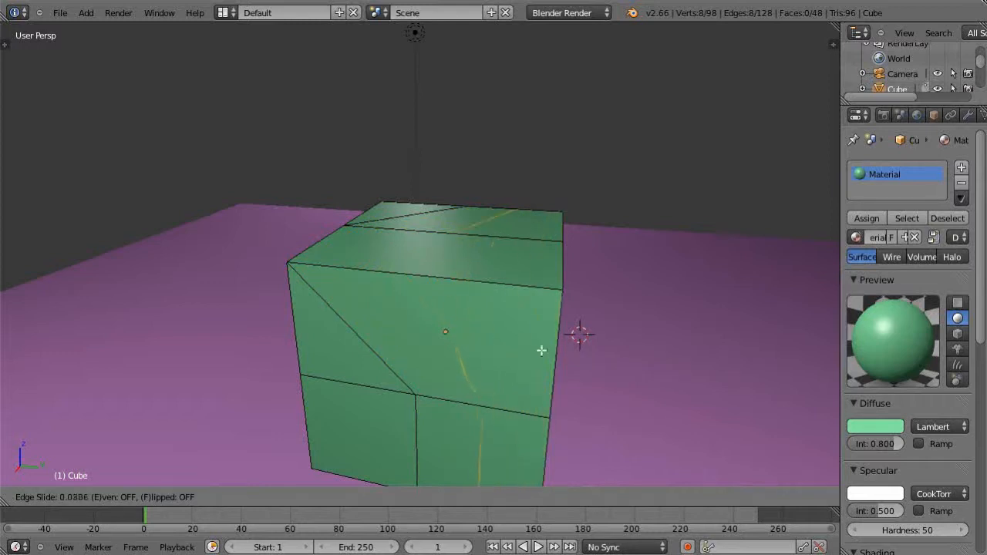
{"action": "mouse_move", "coordinate": [471, 330]}
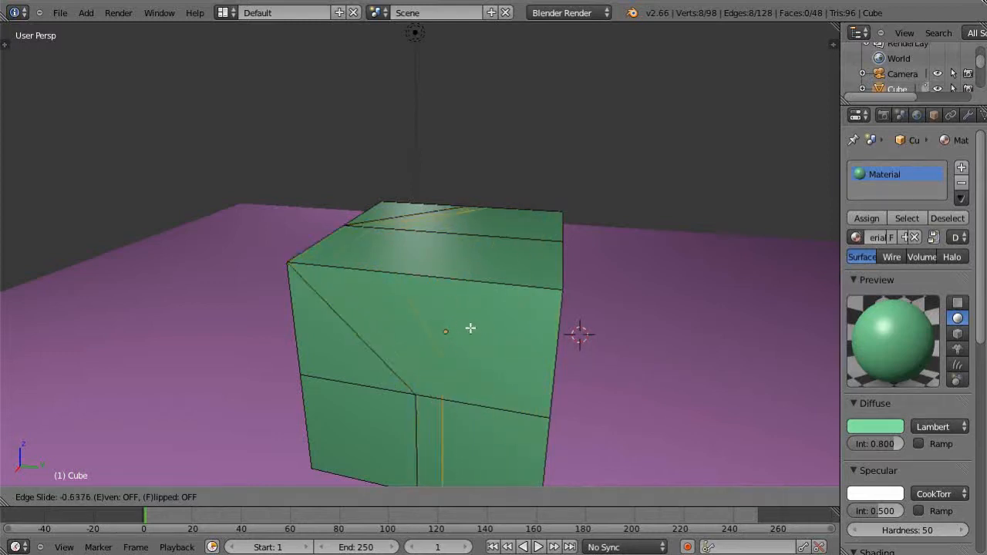
{"action": "mouse_move", "coordinate": [525, 344]}
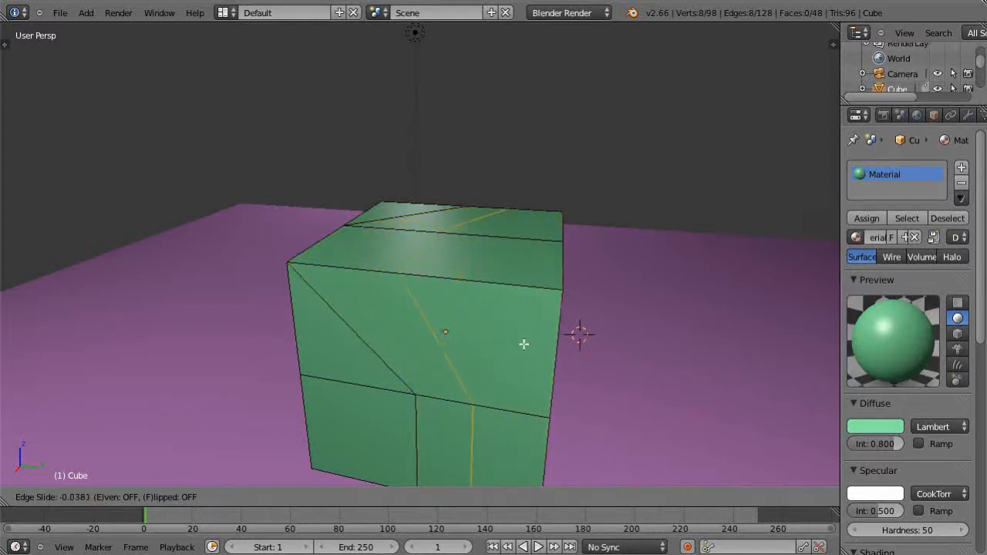
{"action": "mouse_move", "coordinate": [542, 345]}
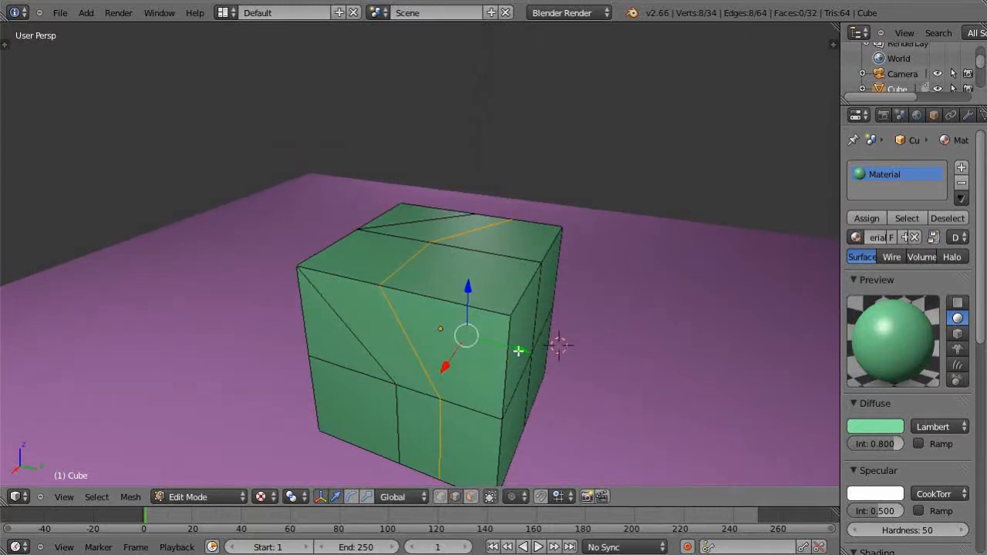
{"action": "mouse_move", "coordinate": [666, 407]}
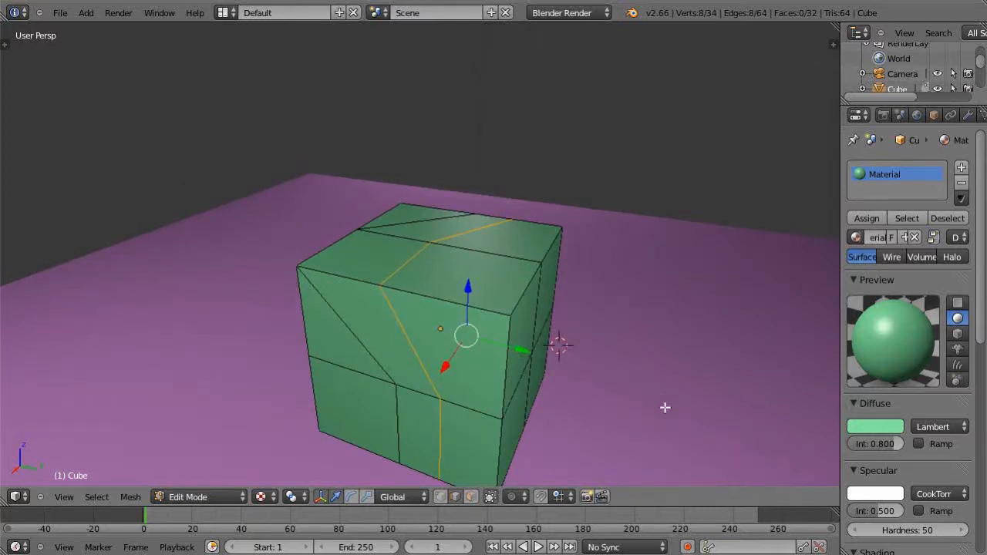